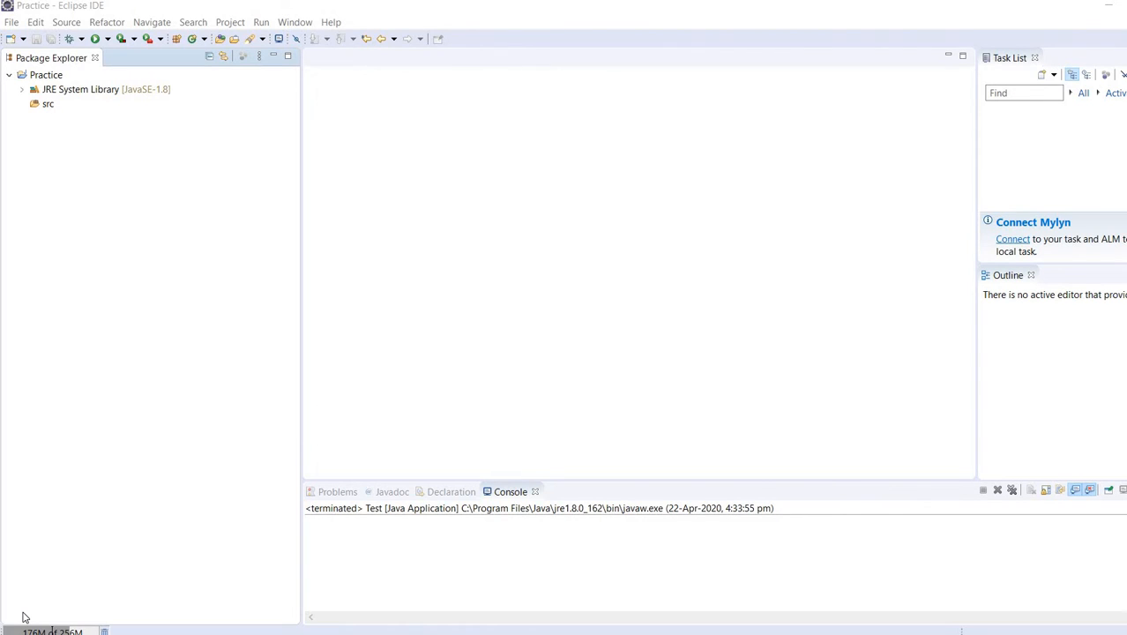
mouse_move(147, 375)
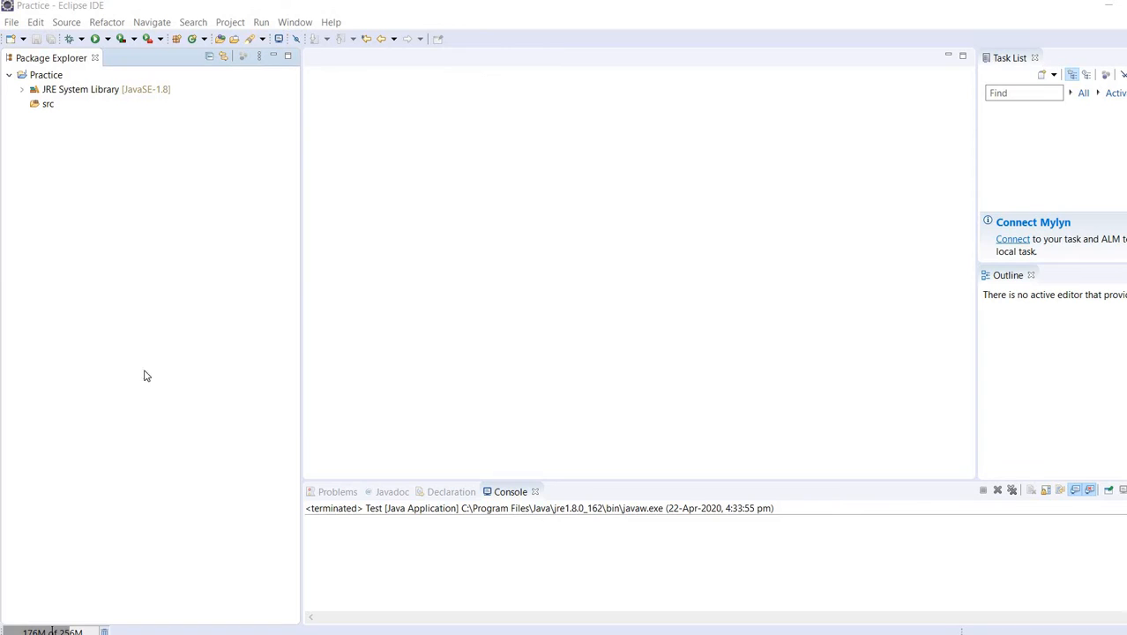
mouse_move(95, 167)
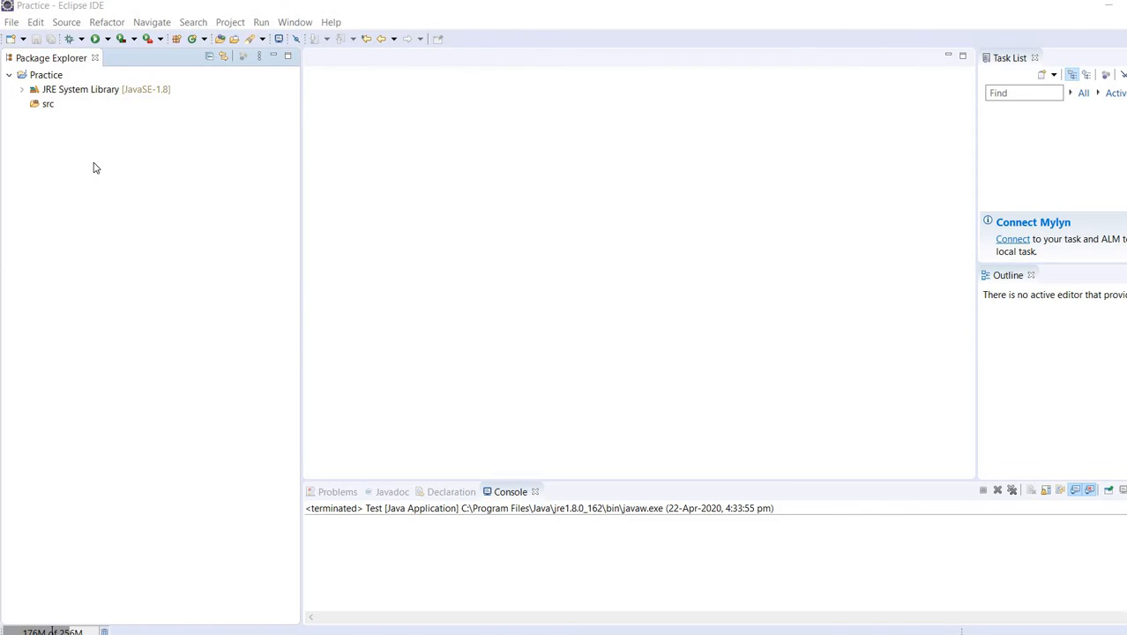
mouse_move(51, 107)
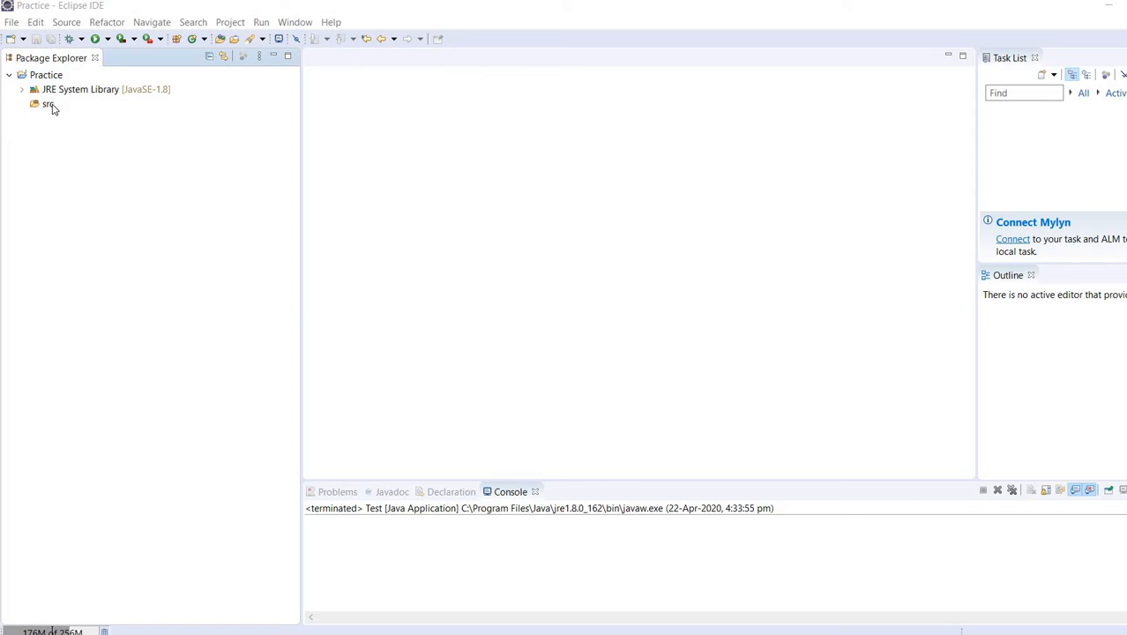
Step: Create a new package named Java_Sample_code in the Practice project's src folder
click(46, 105)
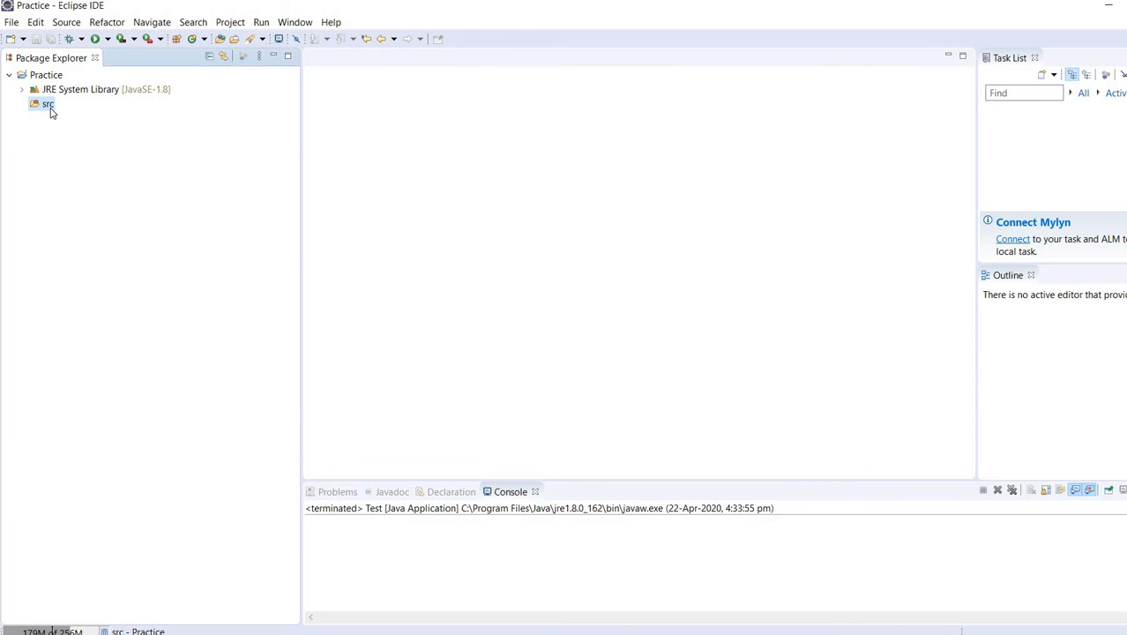
right_click(48, 106)
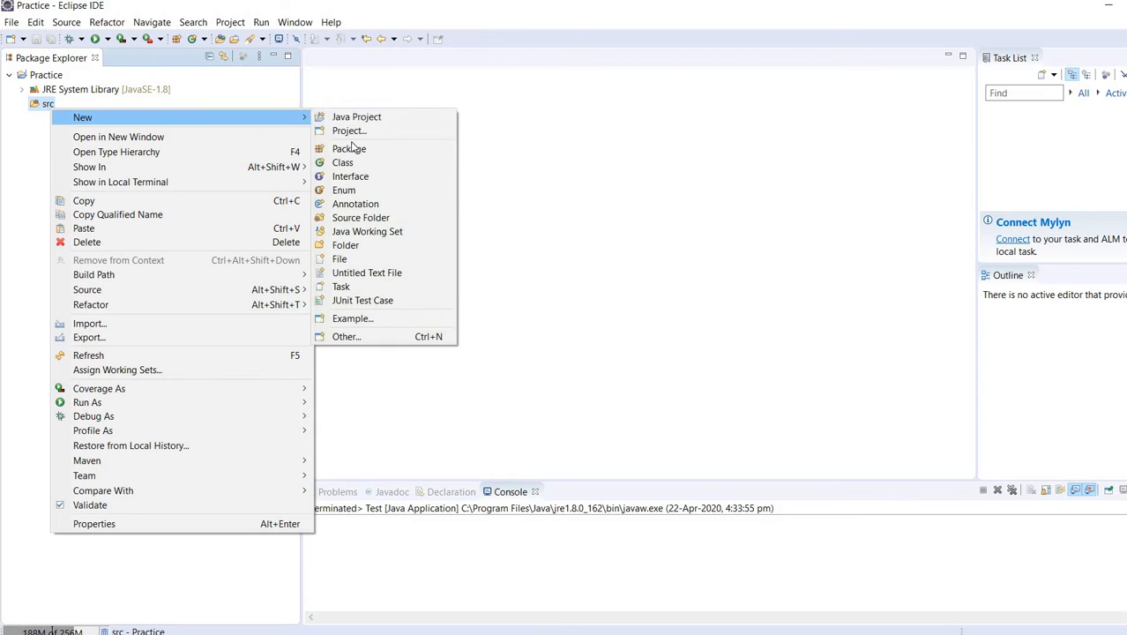
click(350, 148)
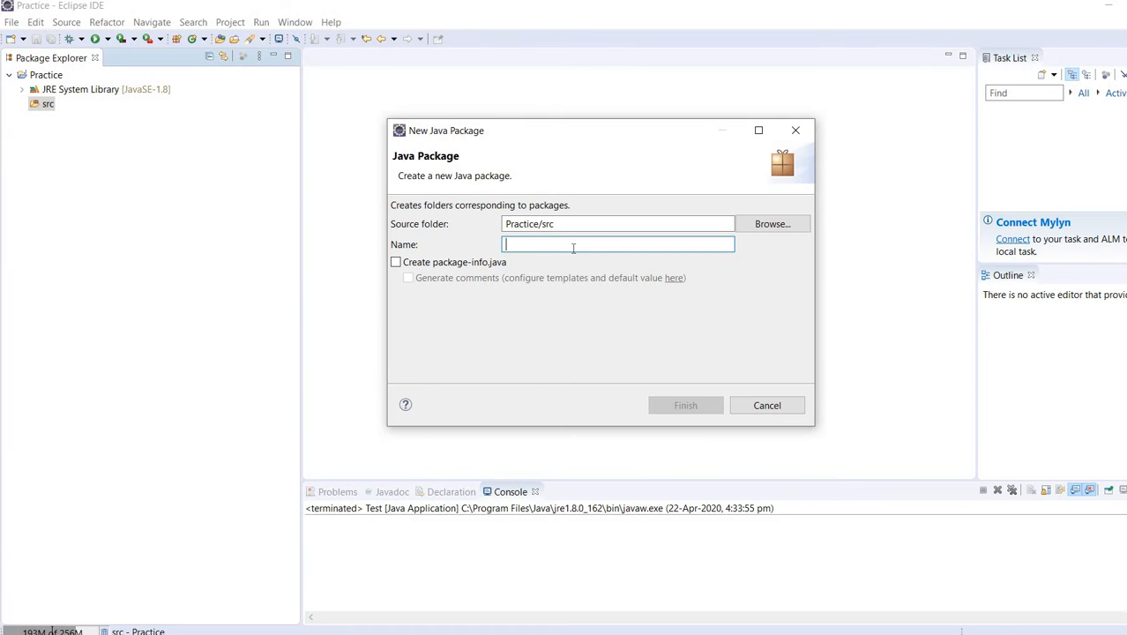
text(Java_)
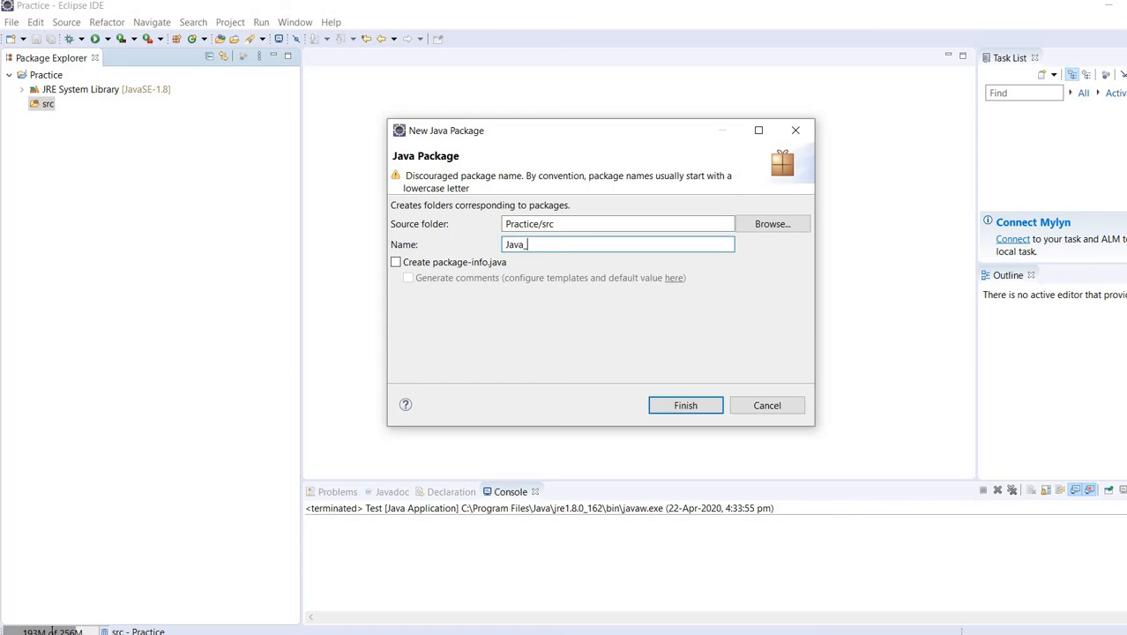
text(Sampl)
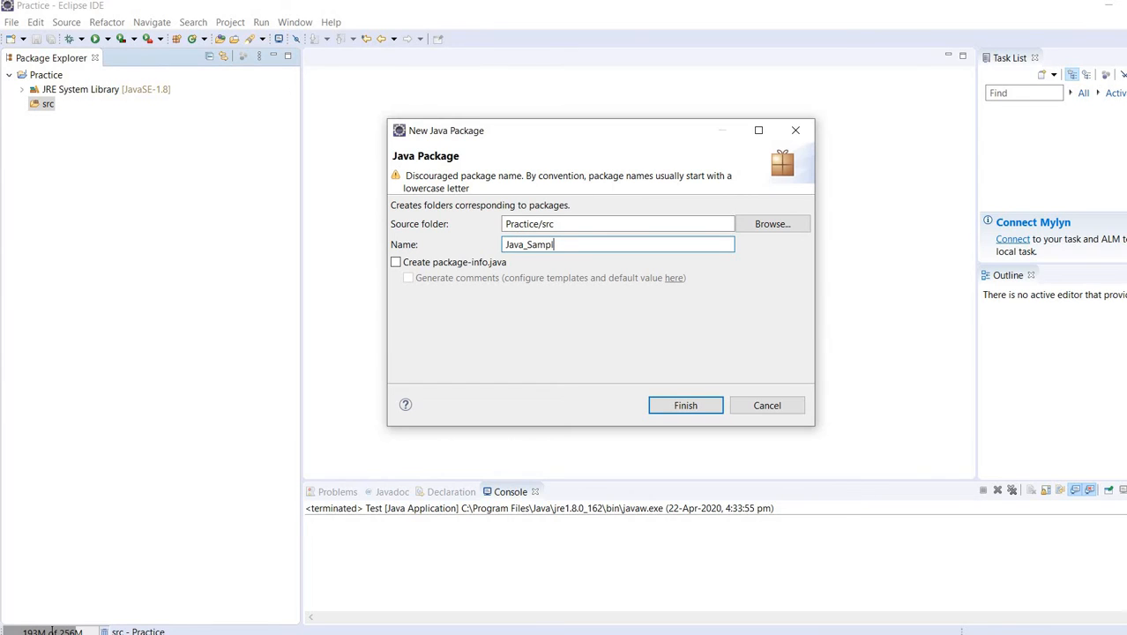
text(e_cod)
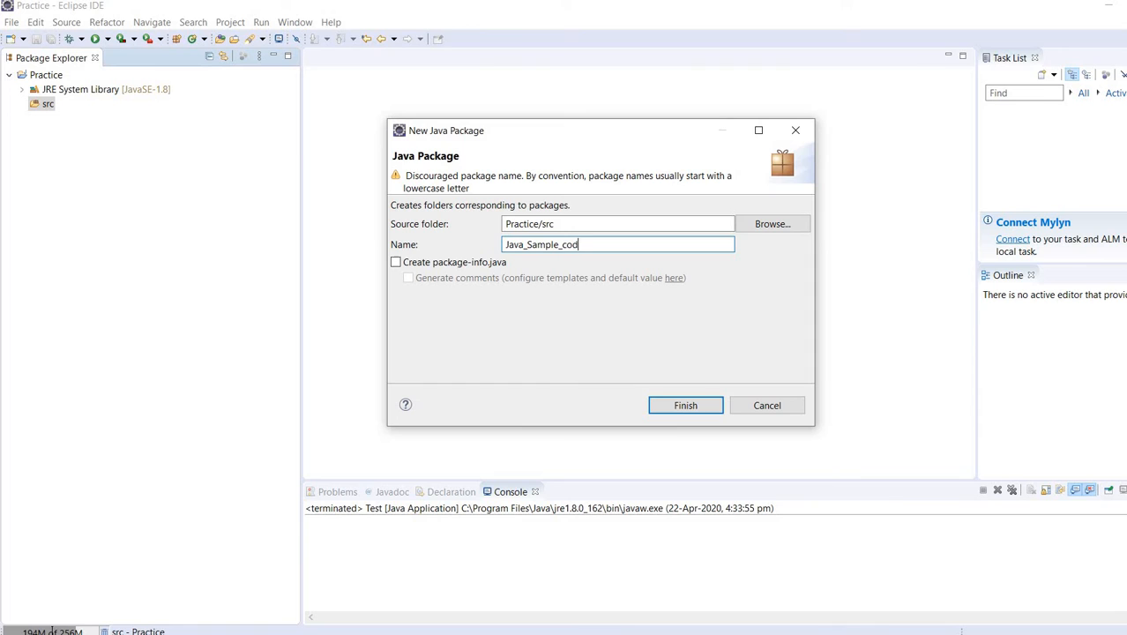
click(684, 404)
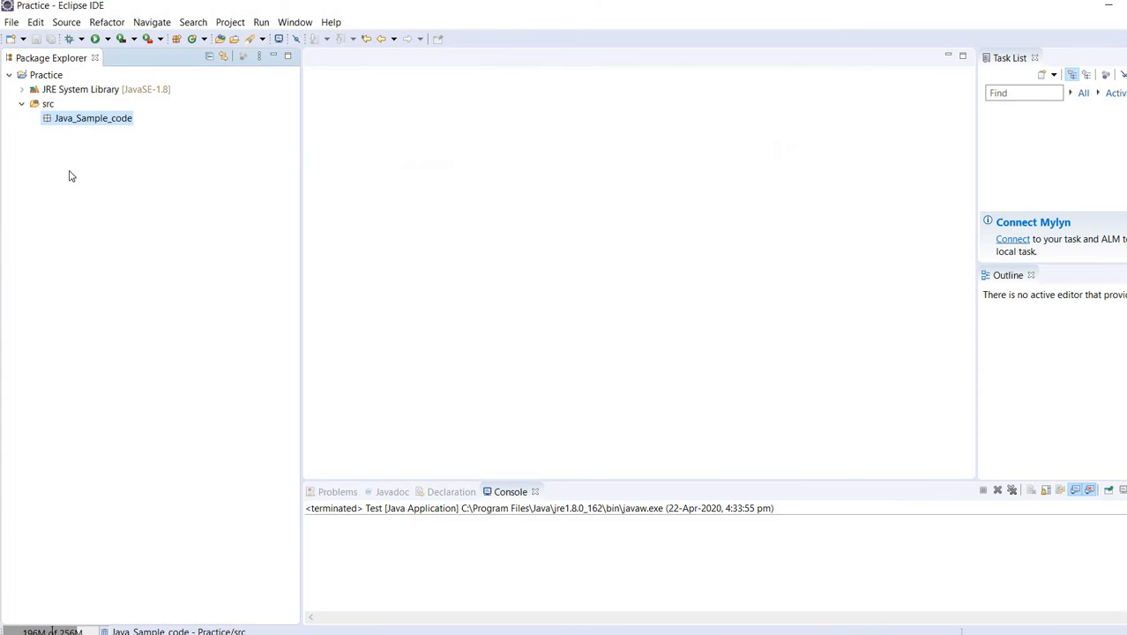
Step: Create class Test in Java_Sample_code with a public static void main stub
right_click(94, 116)
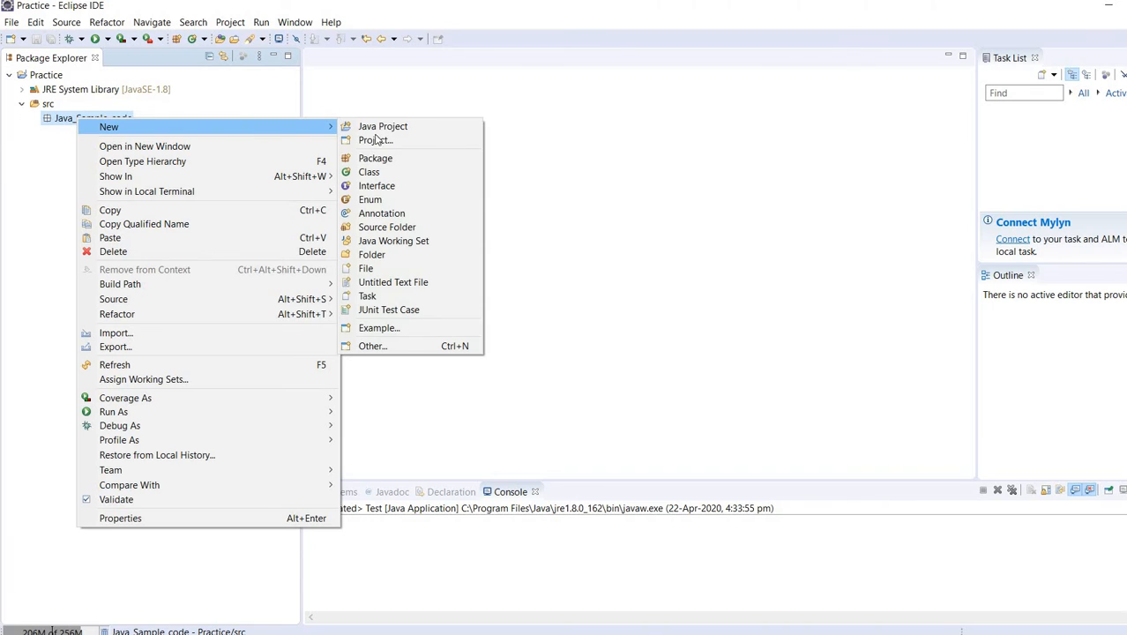
click(370, 173)
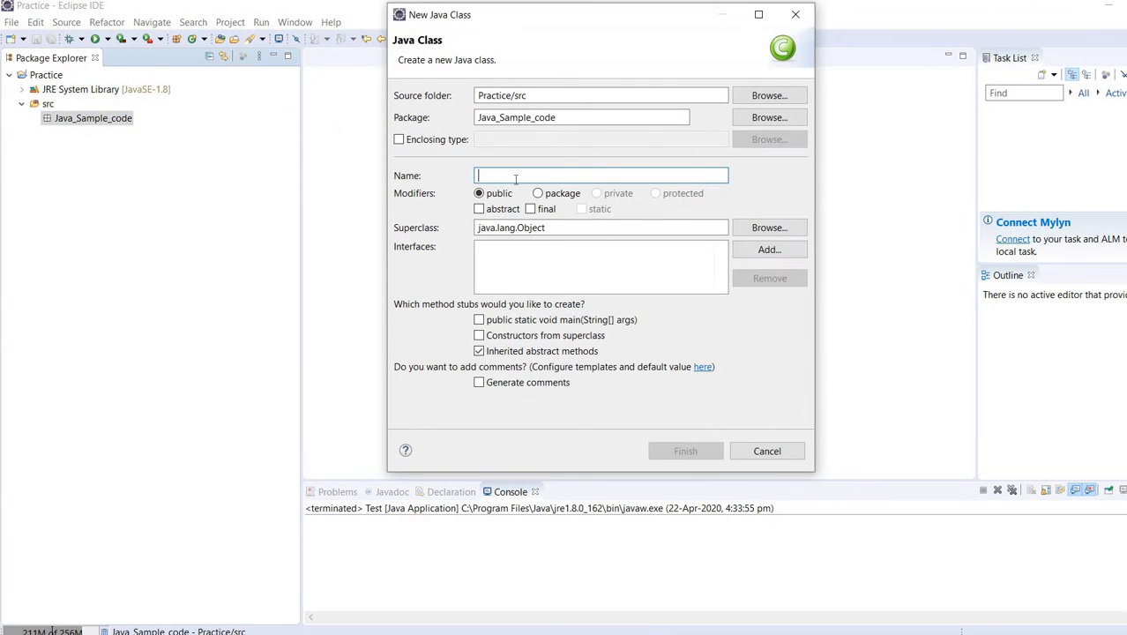
text(T)
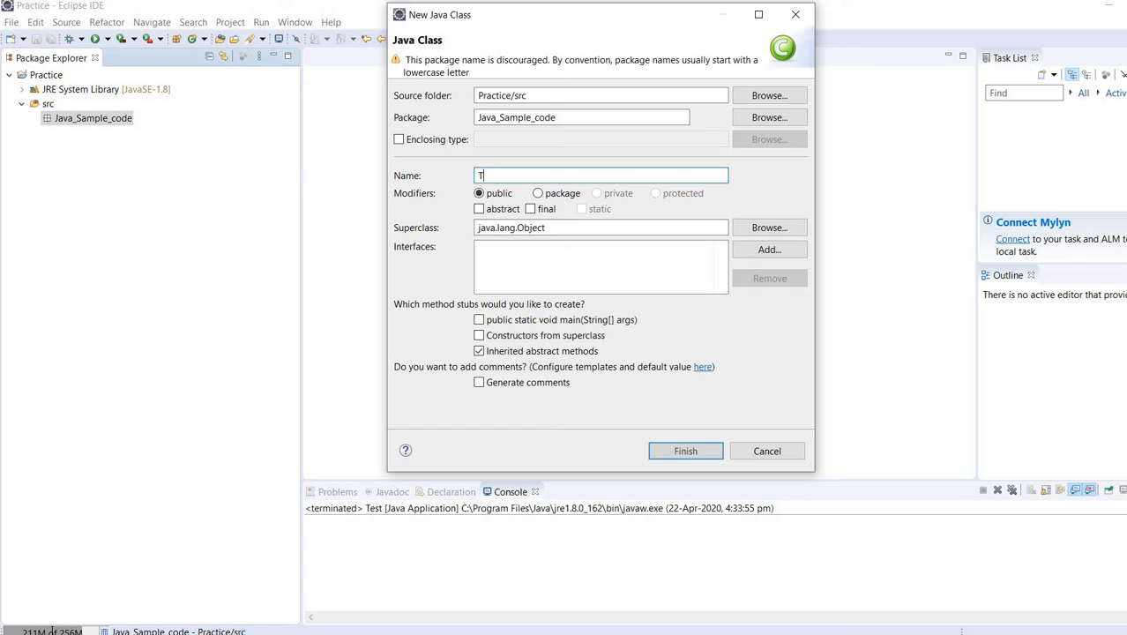
text(est)
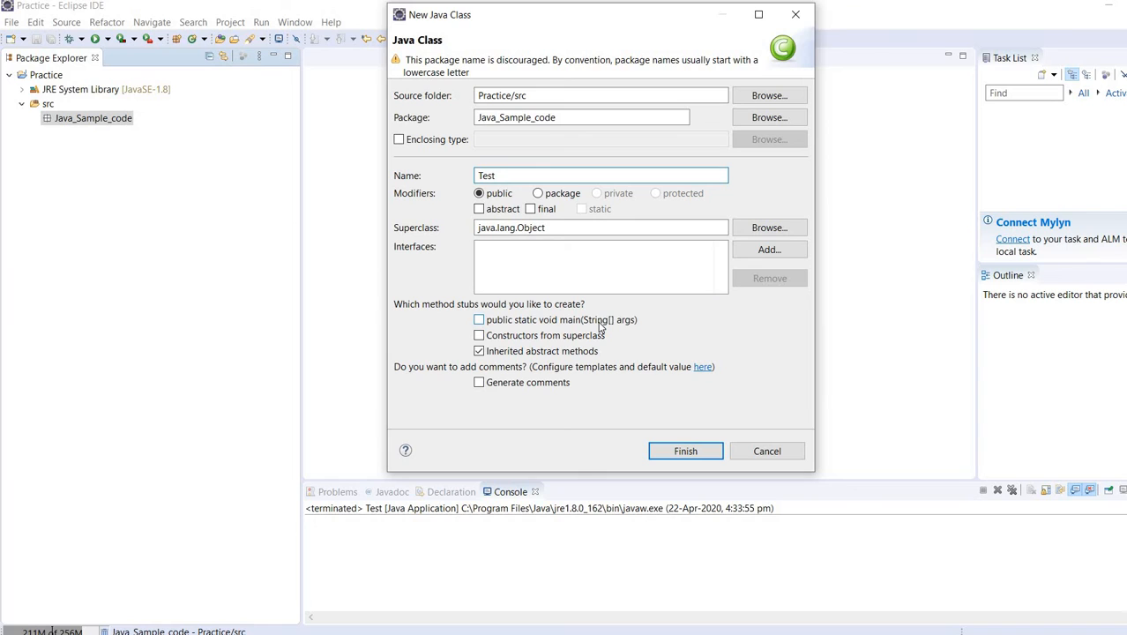
click(478, 319)
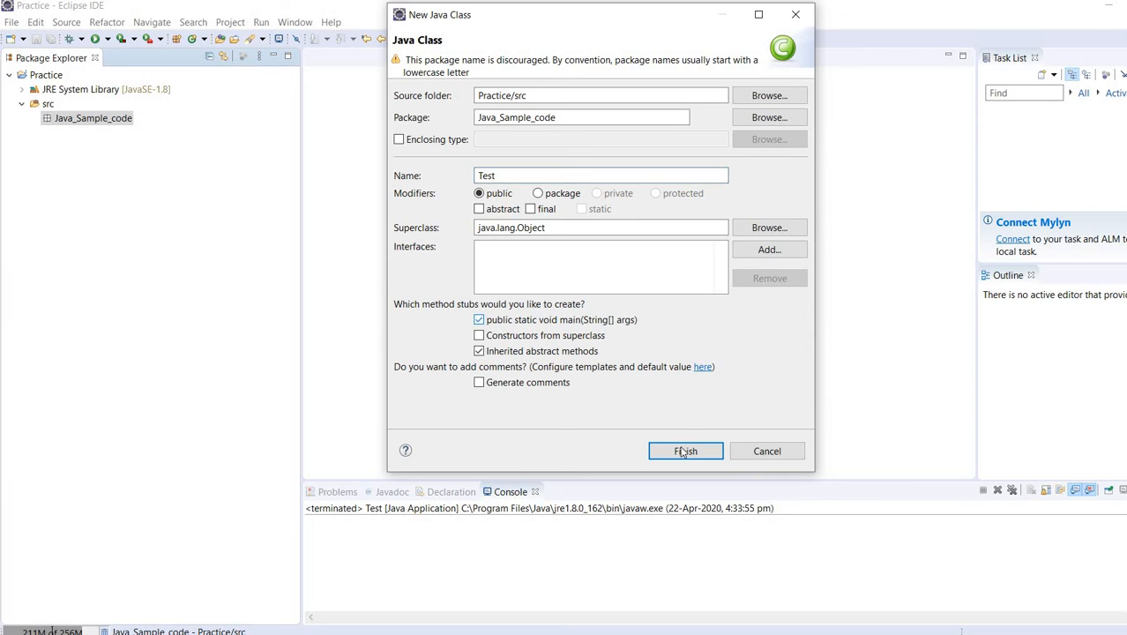
click(684, 452)
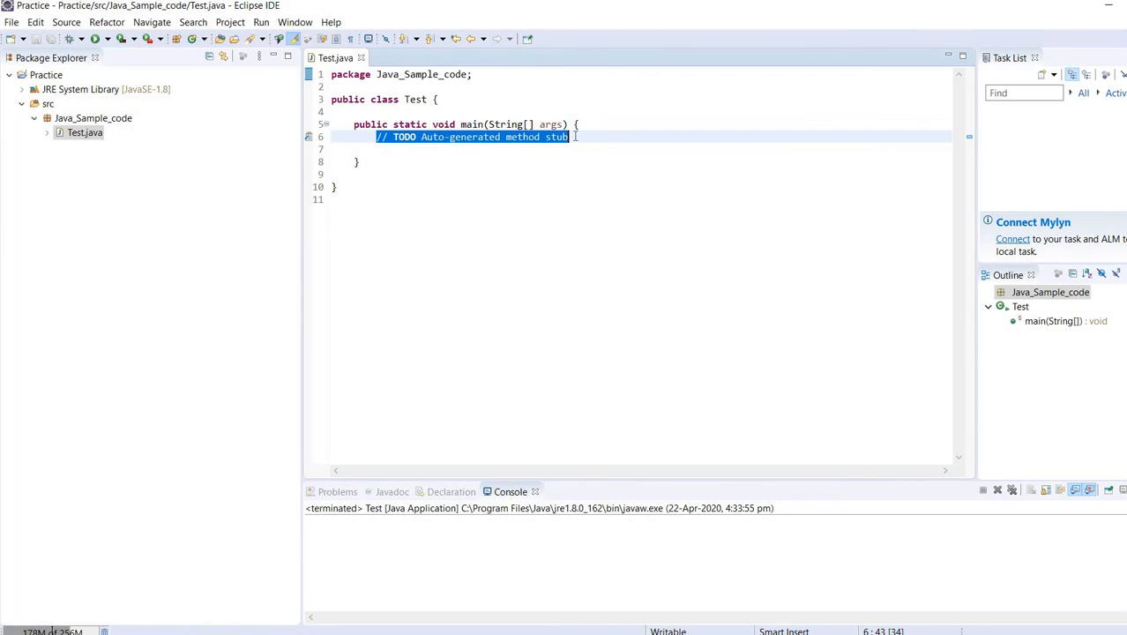
Step: Replace the TODO comment with System.out.println("Hi Pallavi"); and save Test.java
key(Delete)
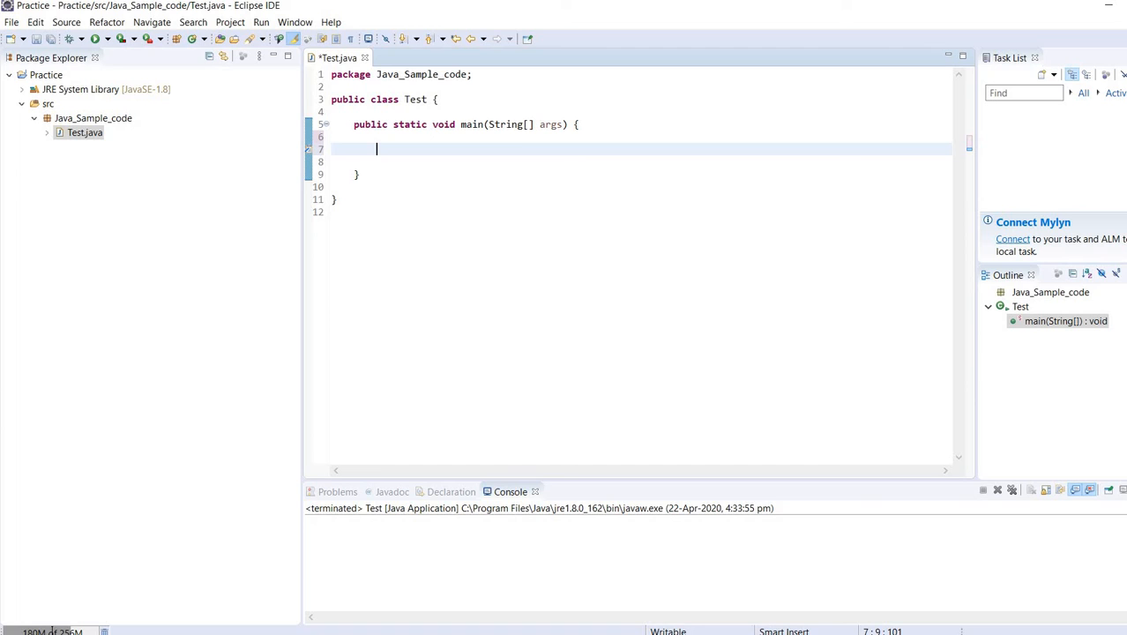
text(Syst)
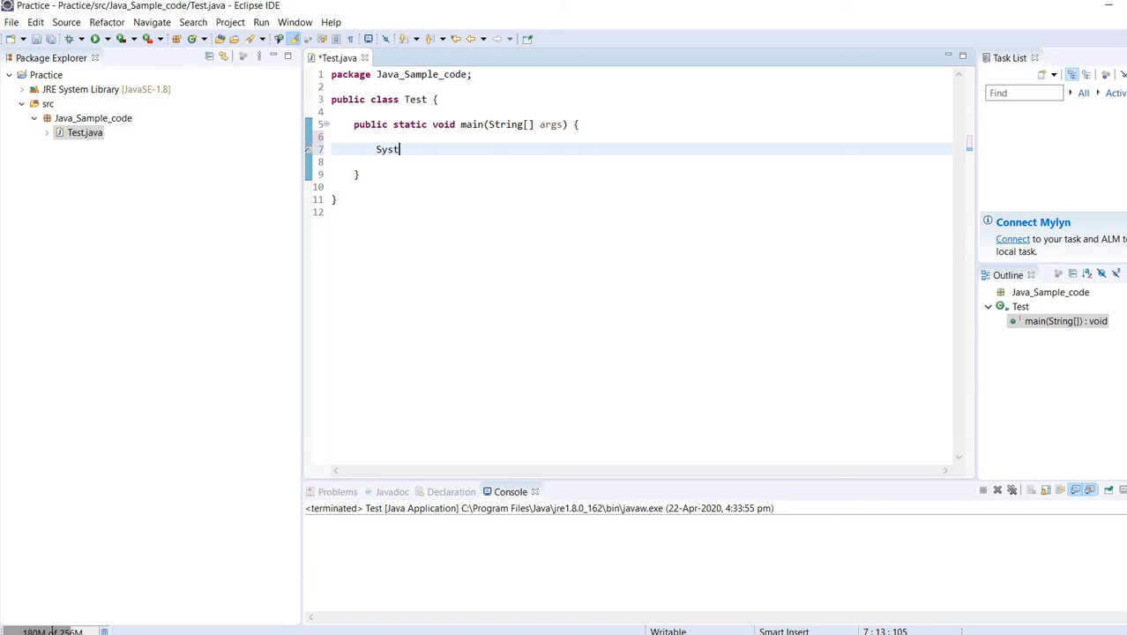
text(em.ou)
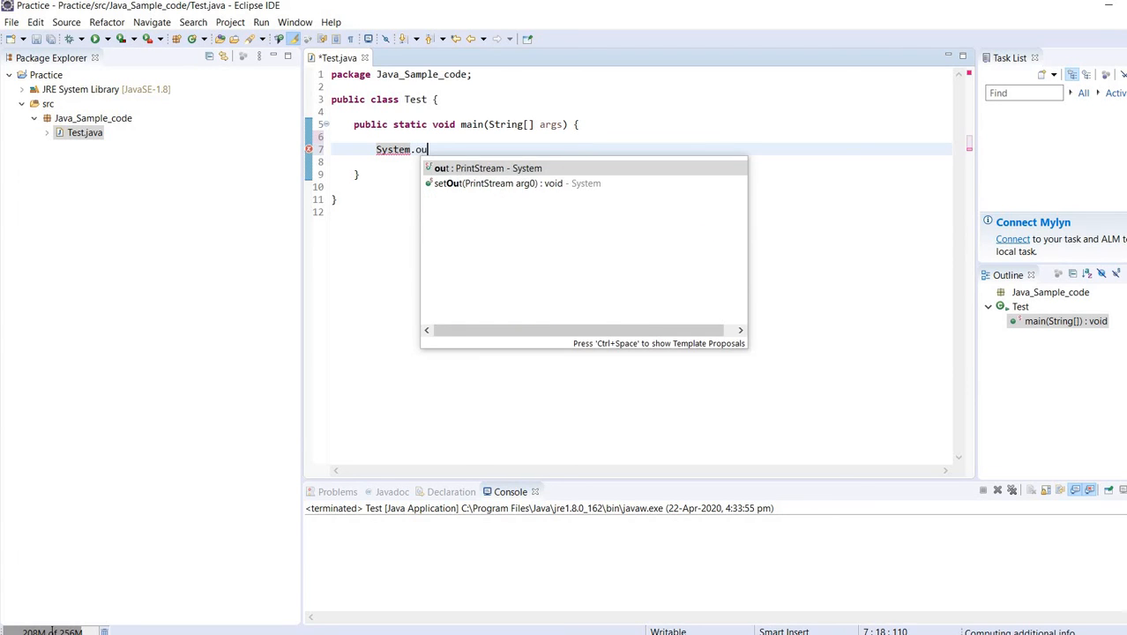
text(t.println();)
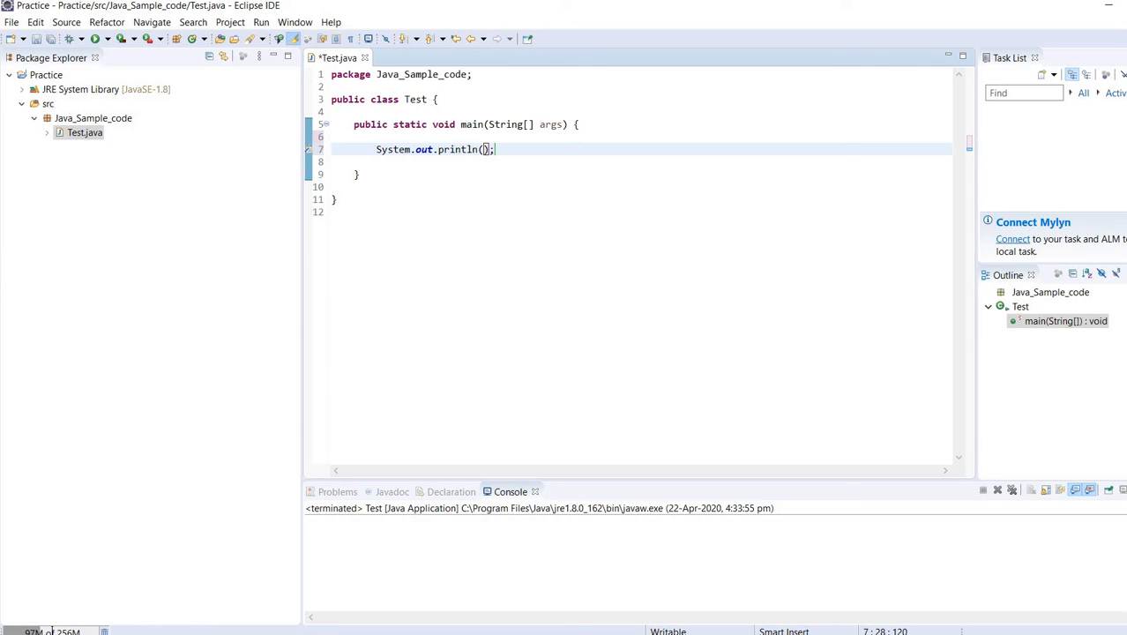
text(")
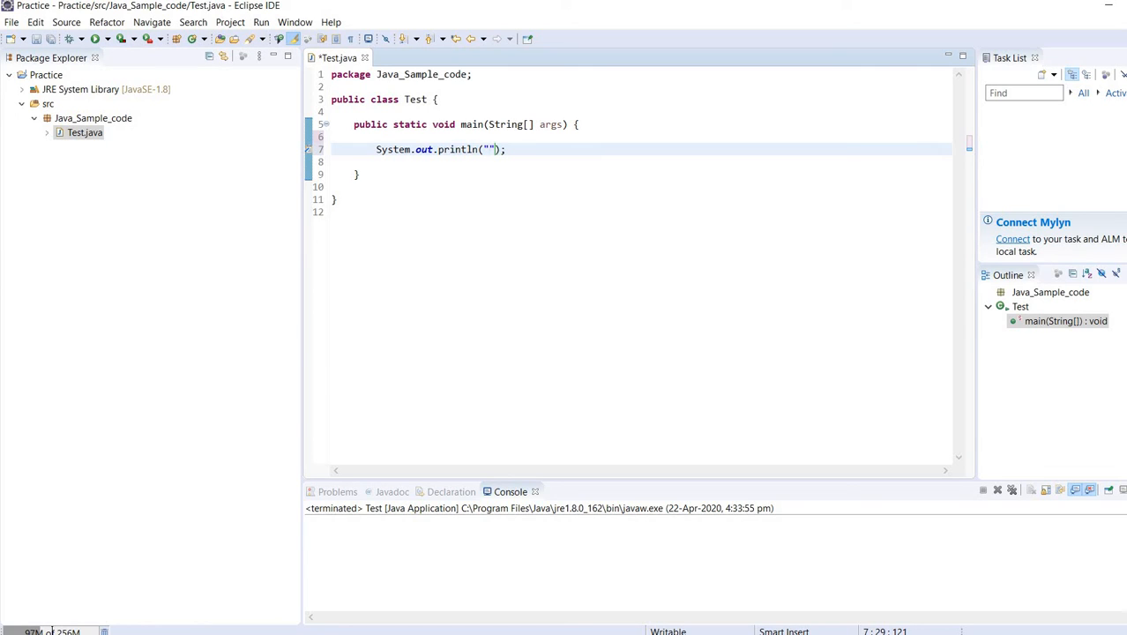
text(Hi Palla)
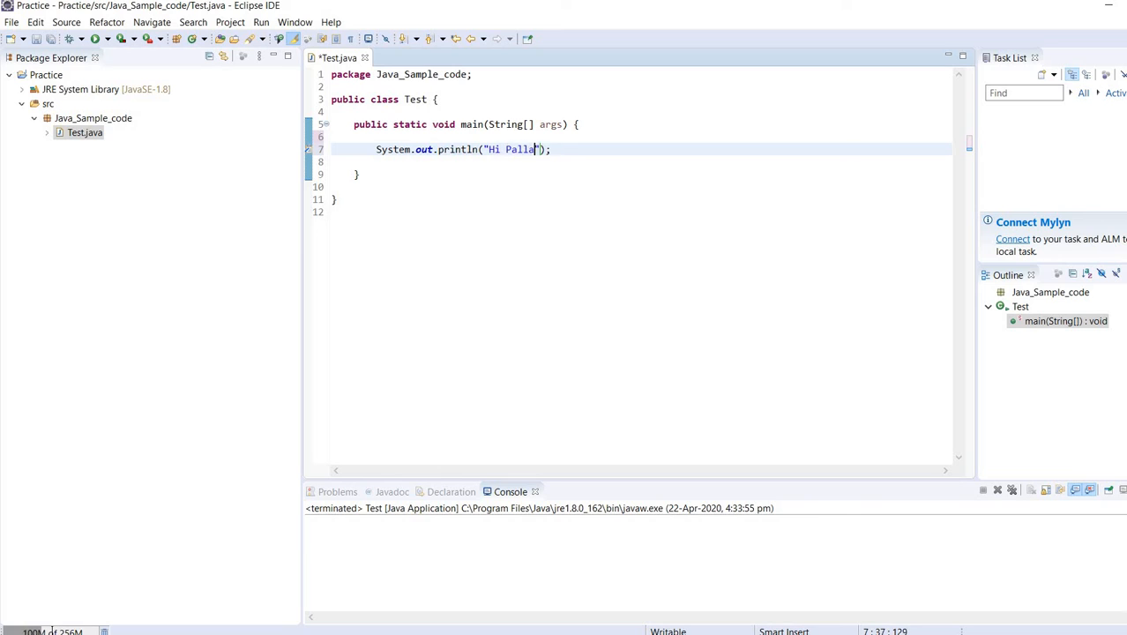
text(vi)
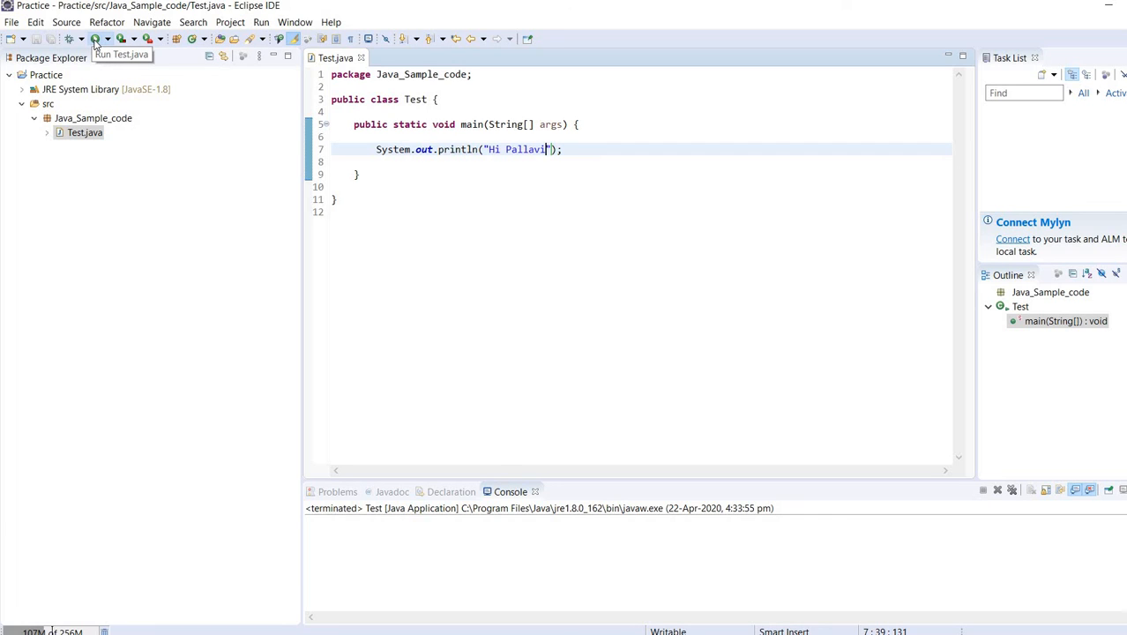
Step: Run Test and see "Hi Pallavi" printed in the Console view
click(88, 42)
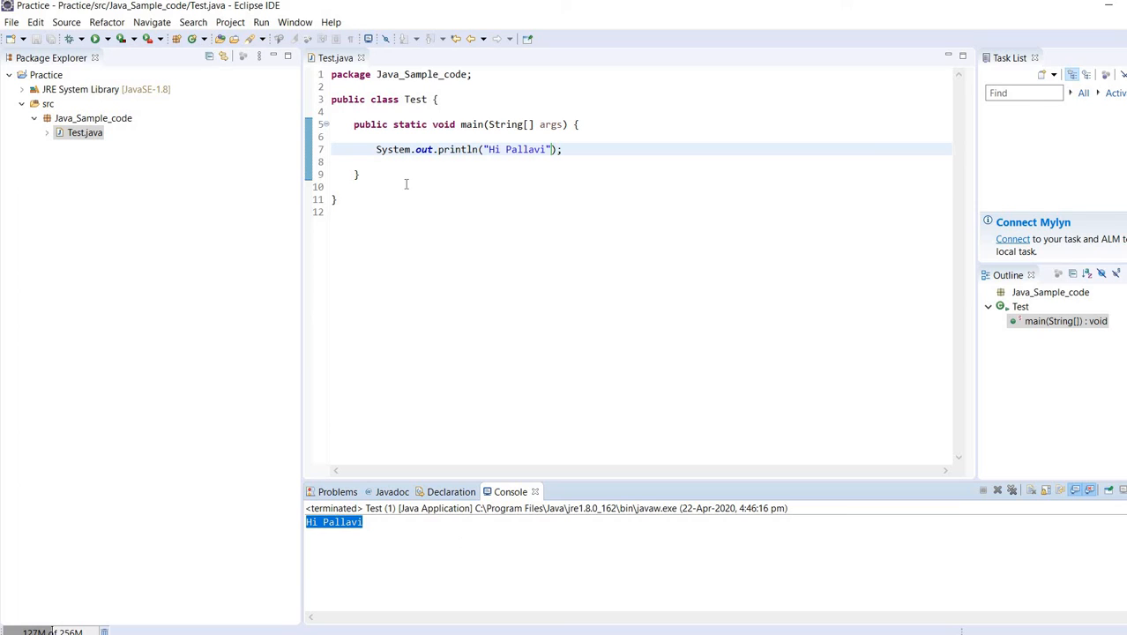
double_click(518, 148)
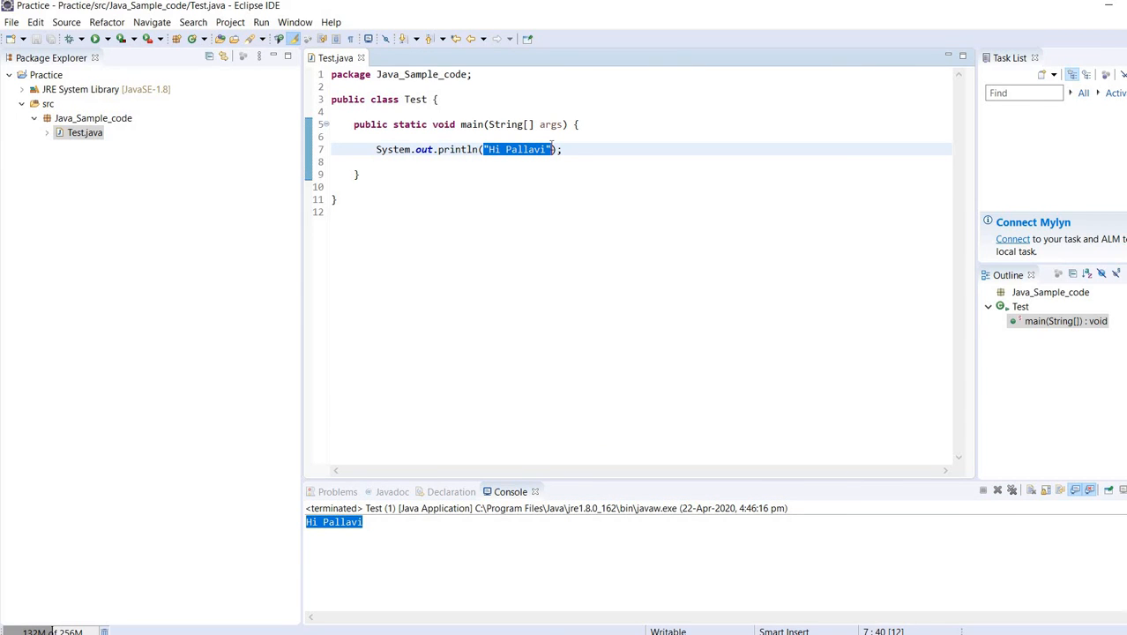